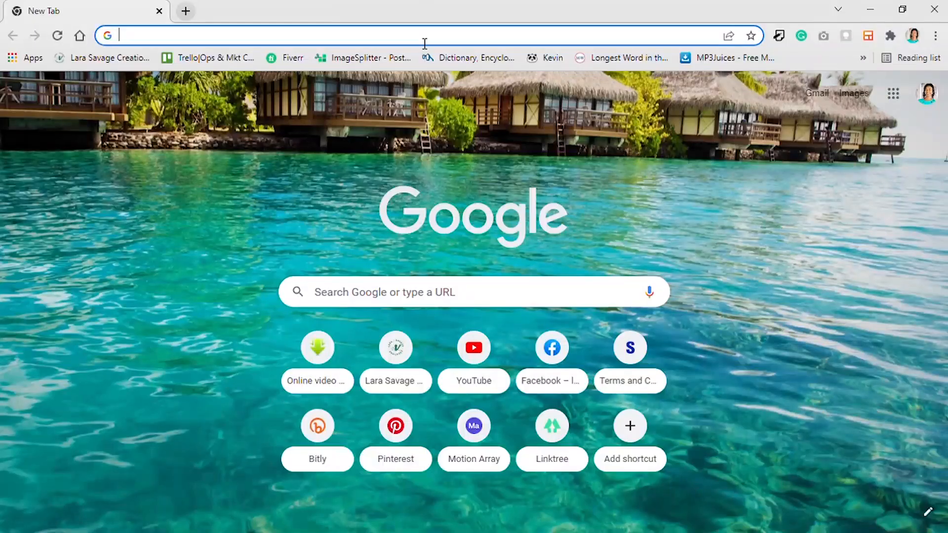
Search Google for 'handb' to reach the official HandBrake website.
left_click(436, 291)
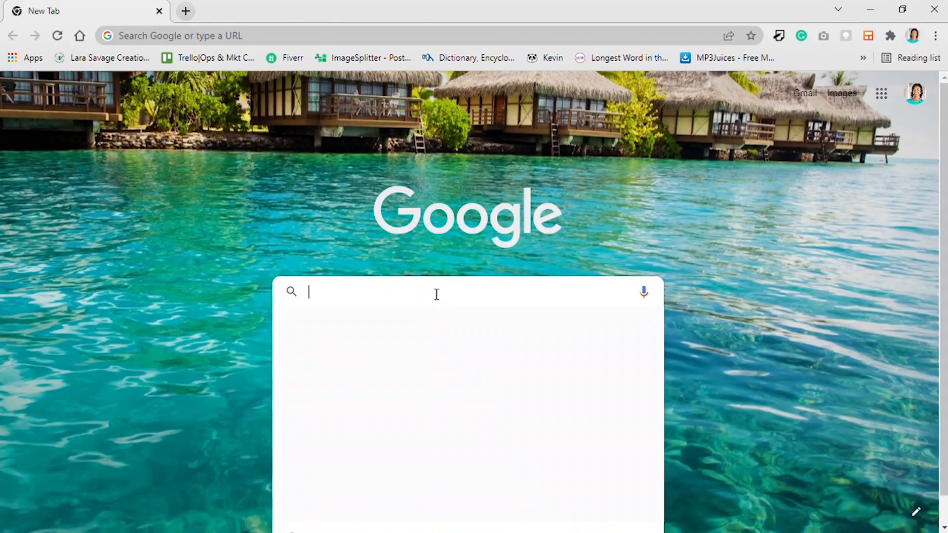
type("handb")
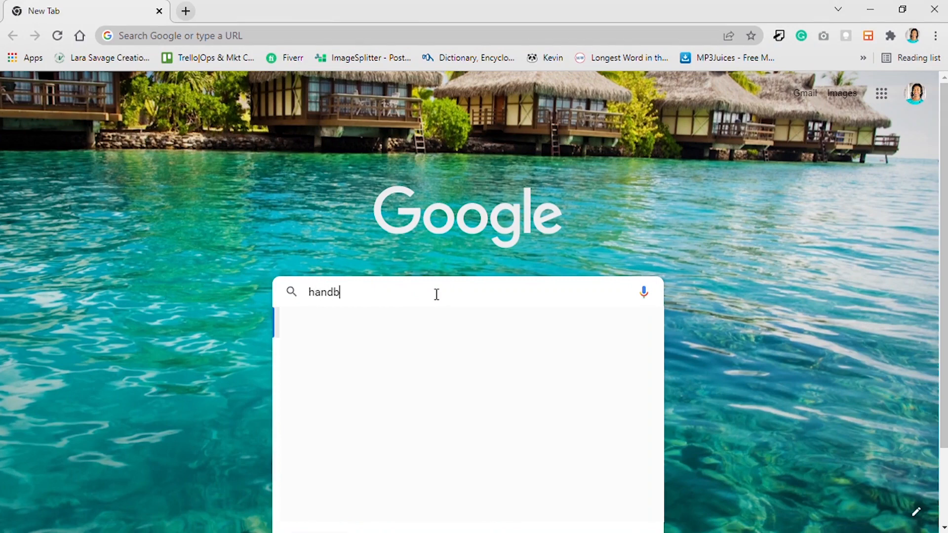
key("Return")
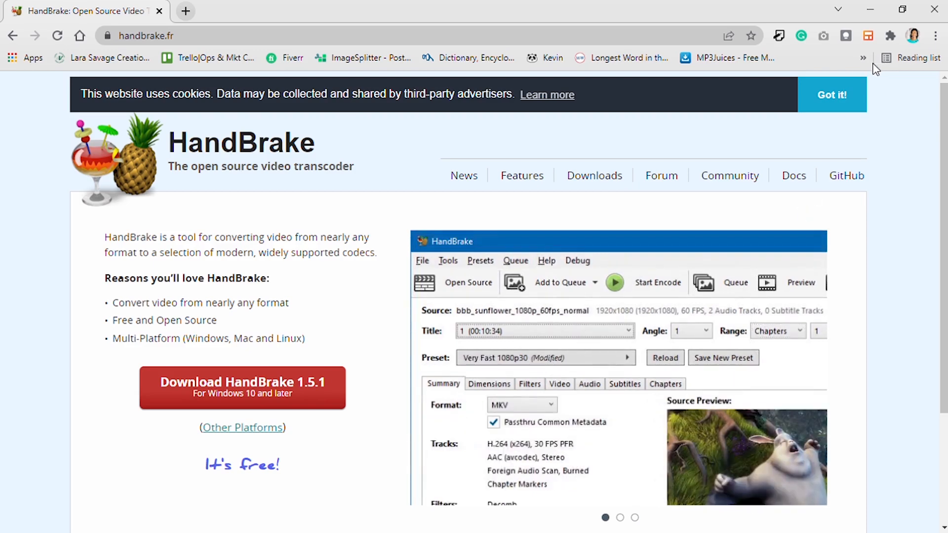
mouse_move(882, 73)
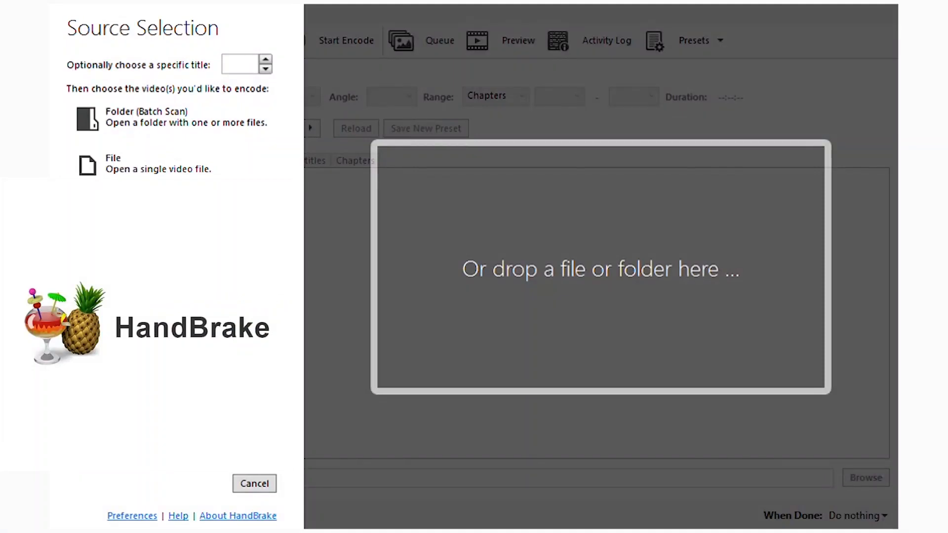
mouse_move(622, 372)
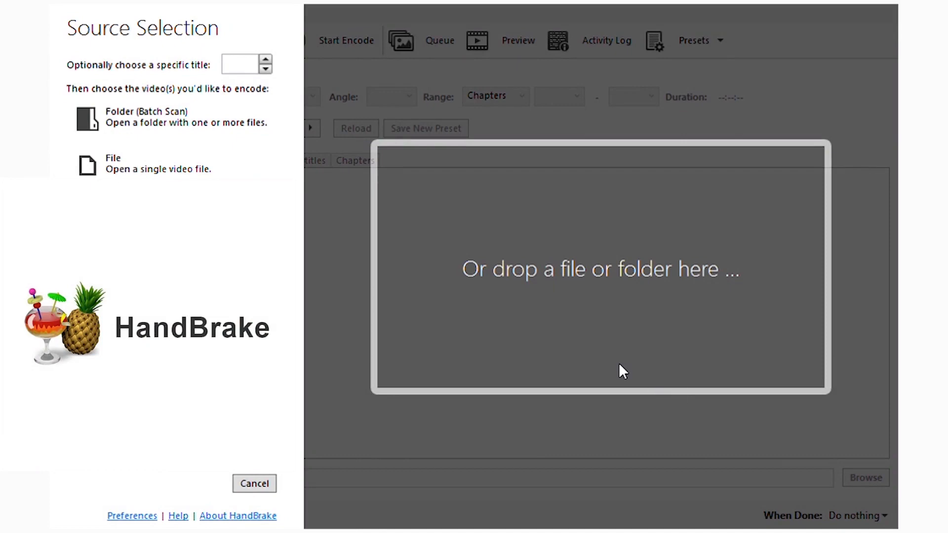
mouse_move(608, 226)
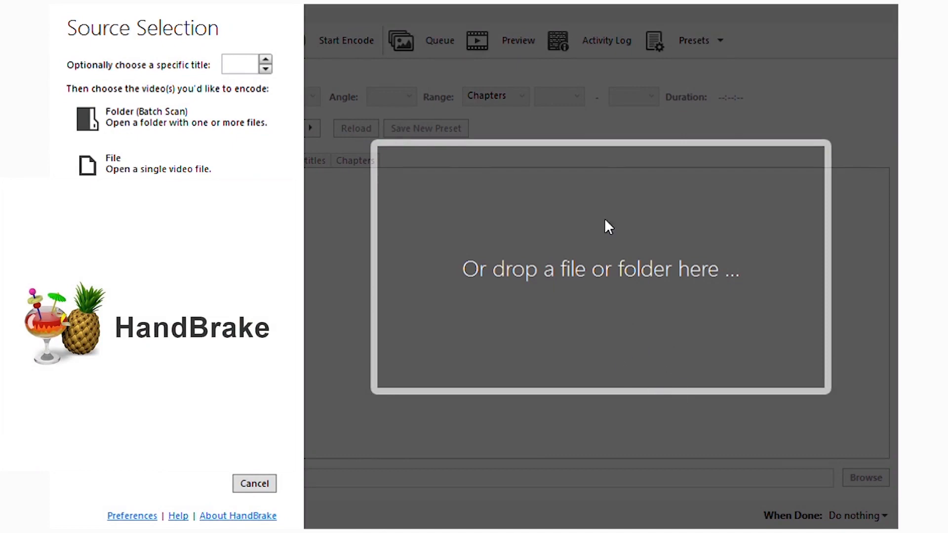
mouse_move(335, 147)
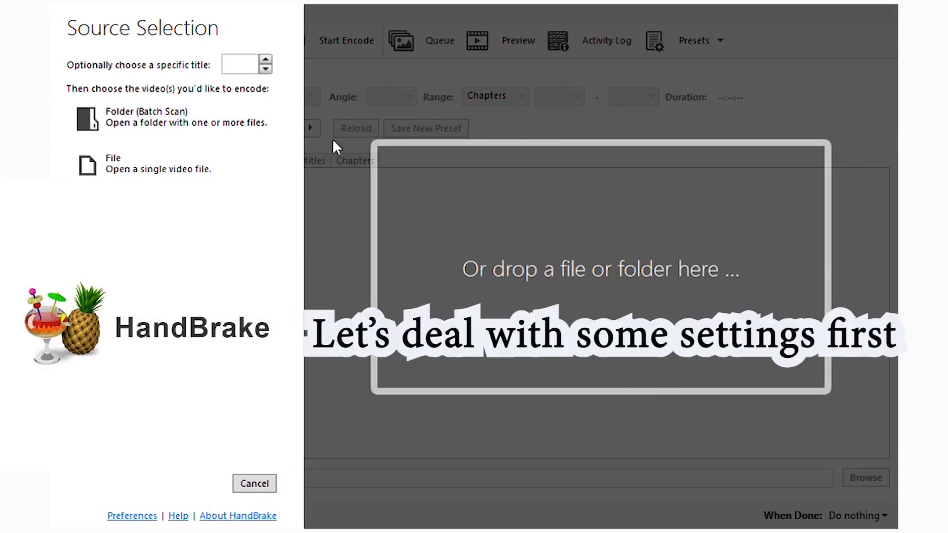
mouse_move(308, 234)
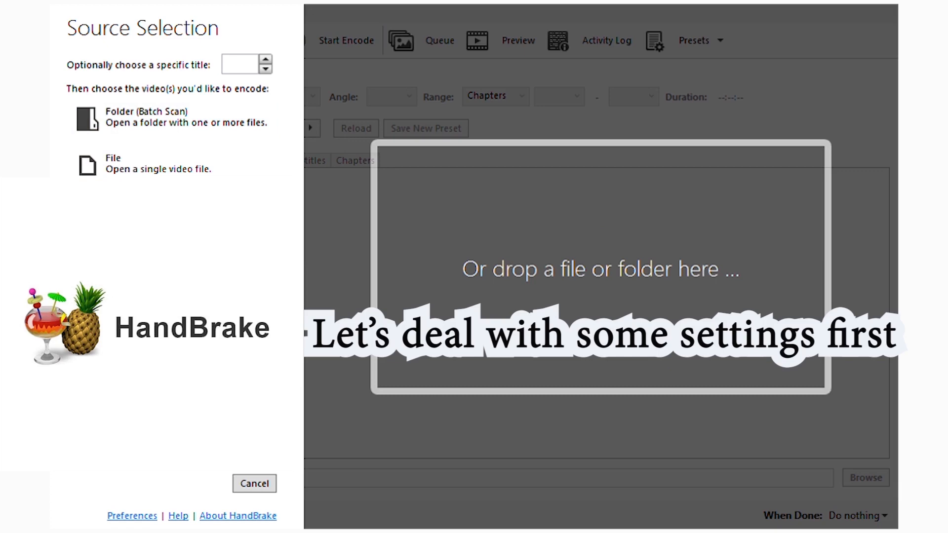
mouse_move(151, 475)
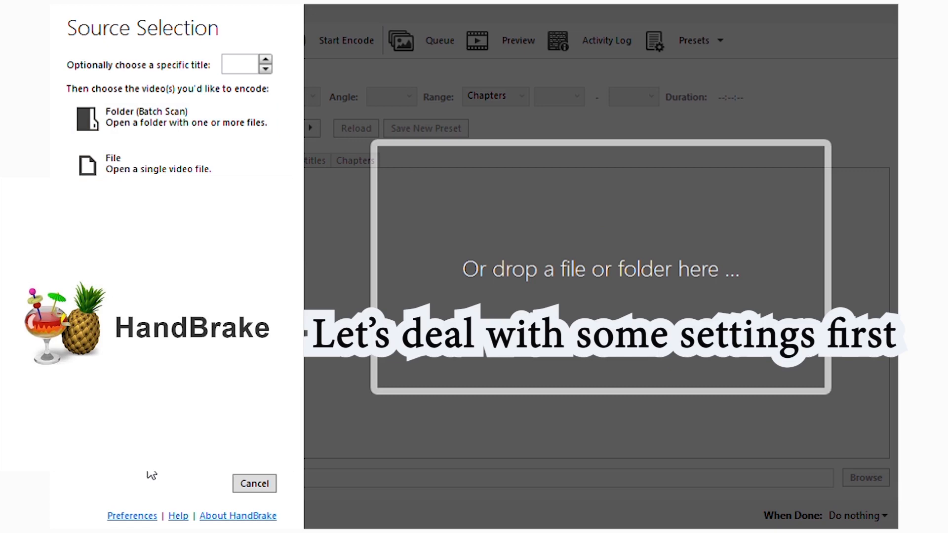
mouse_move(140, 489)
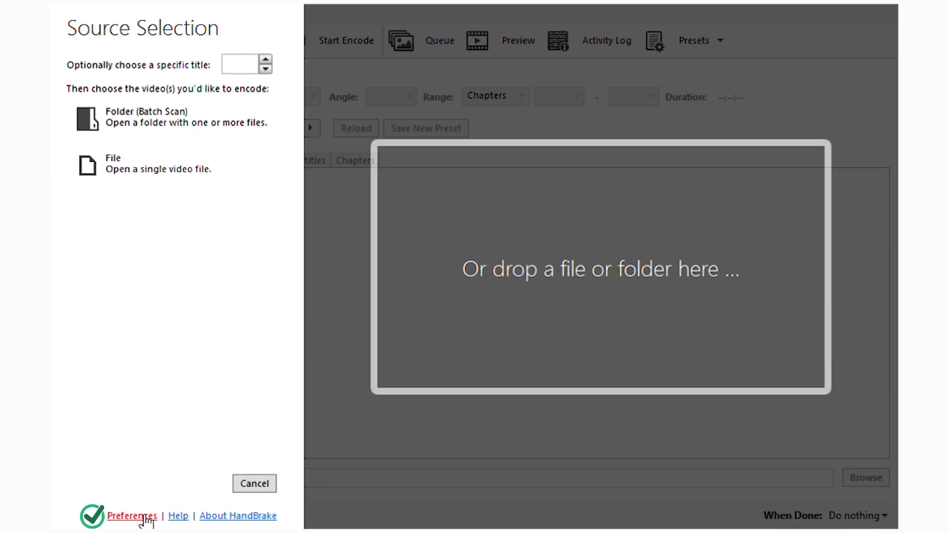
Review the Preferences tabs, keep MP4 extension 'Always use MP4', and return to source selection.
left_click(131, 515)
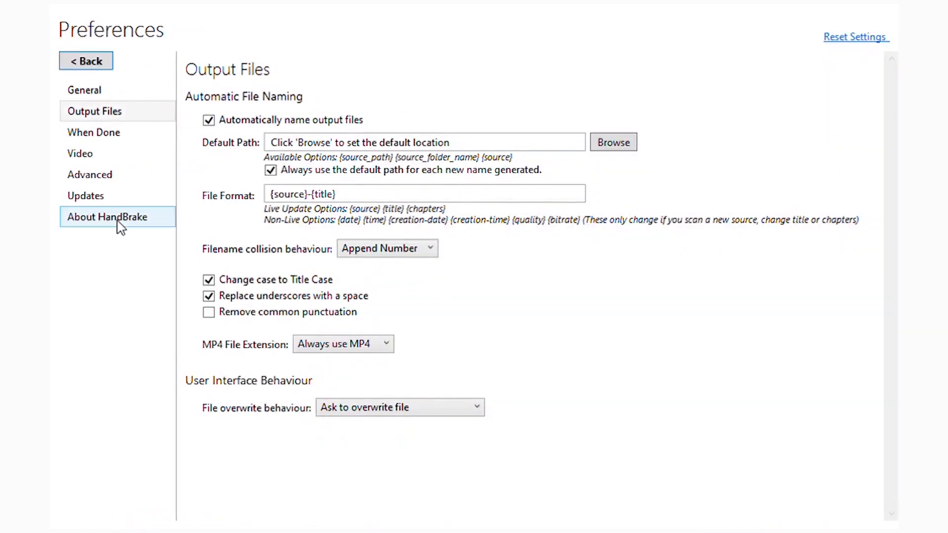
left_click(85, 195)
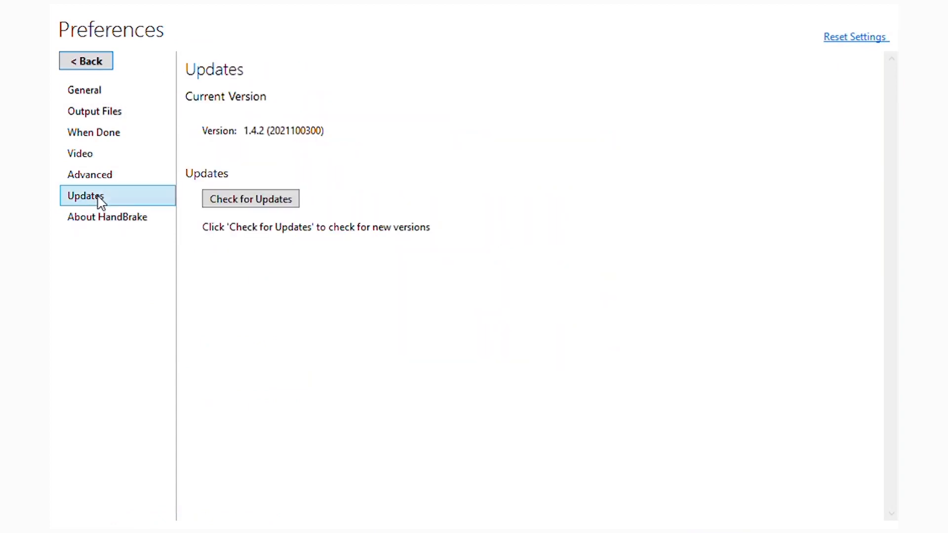
left_click(89, 174)
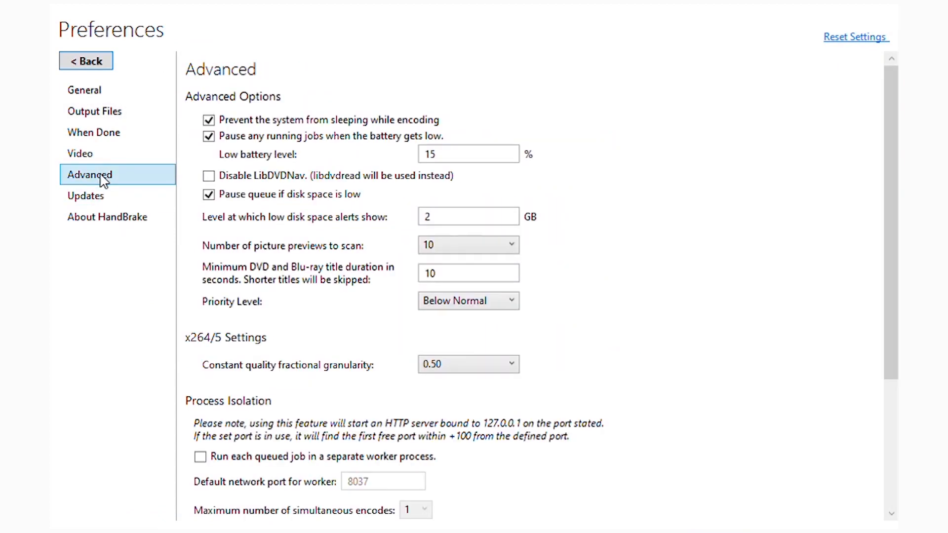
left_click(79, 153)
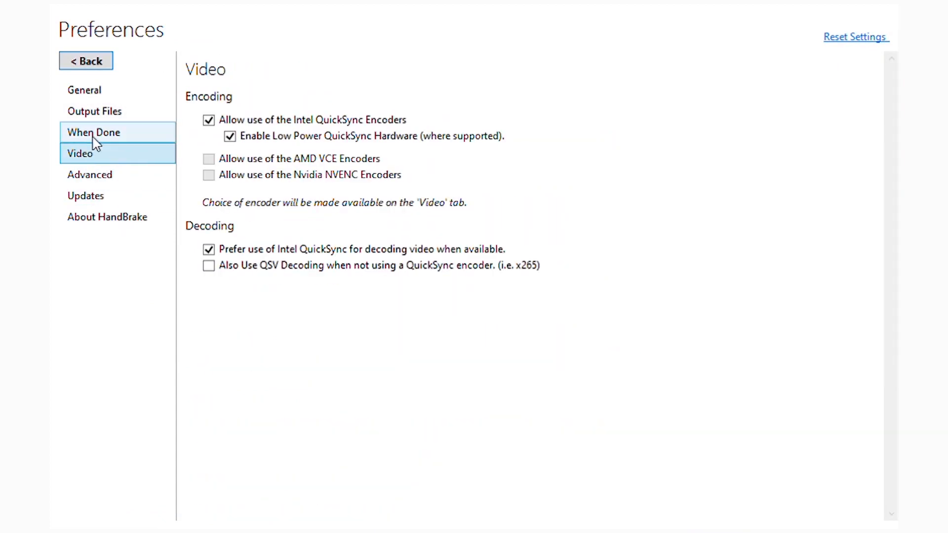
left_click(83, 89)
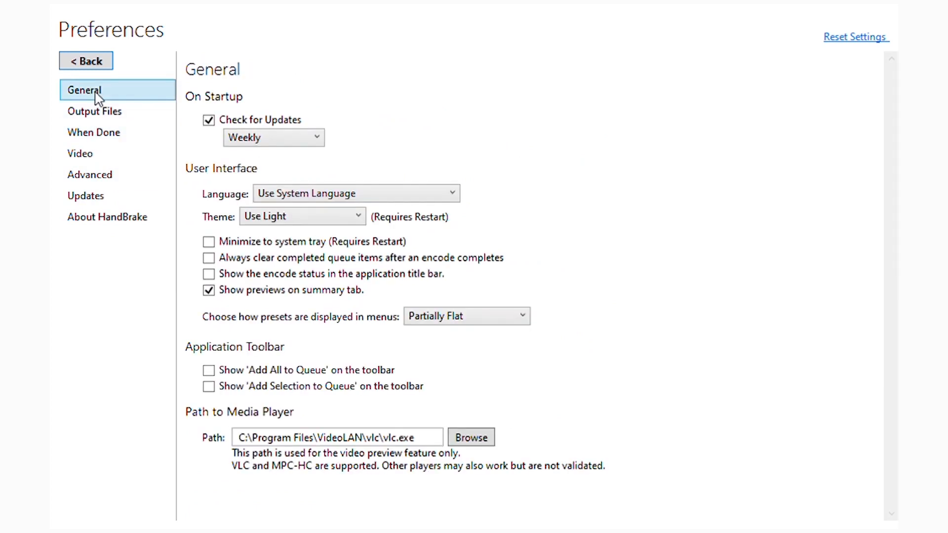
left_click(95, 111)
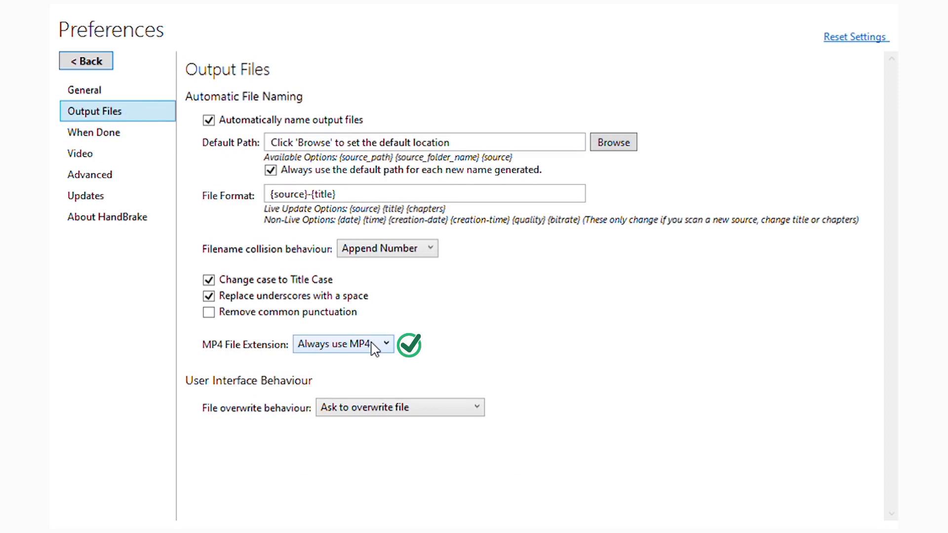
mouse_move(368, 386)
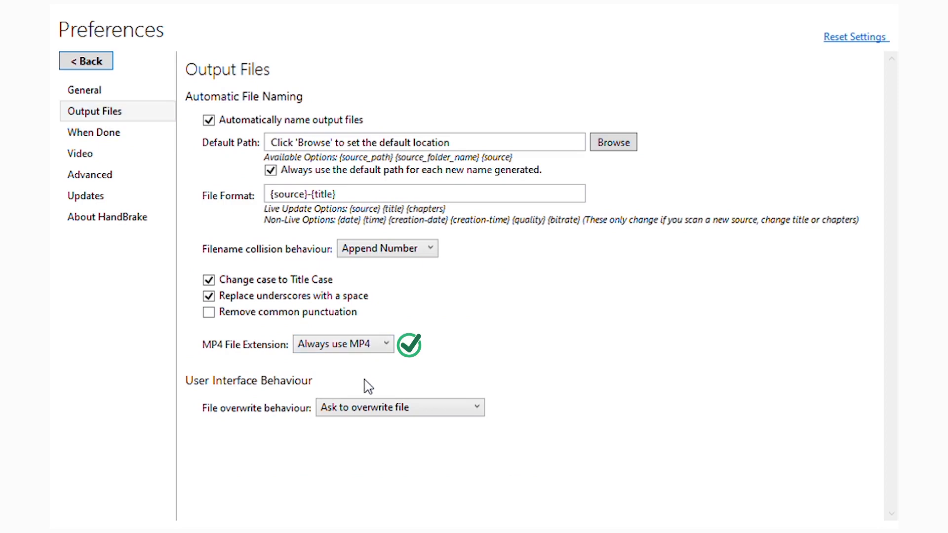
mouse_move(375, 400)
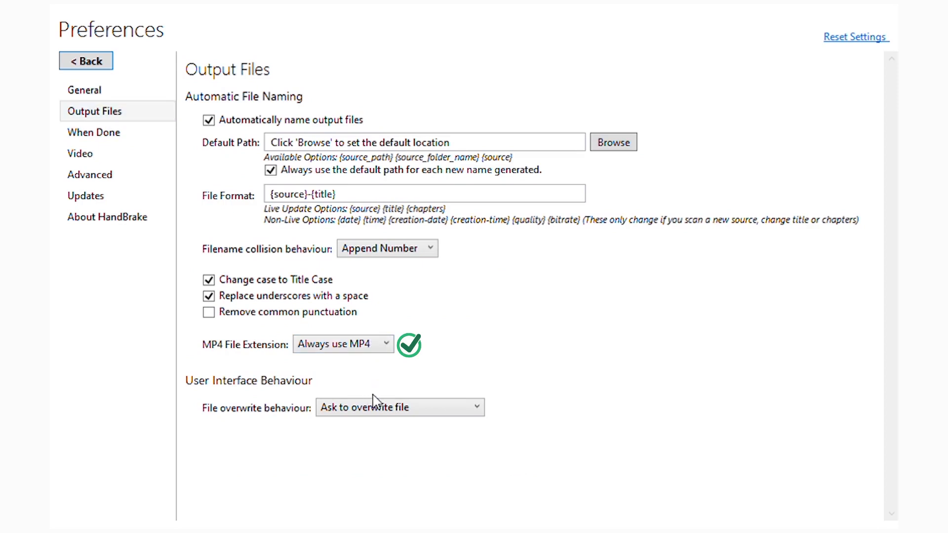
mouse_move(353, 373)
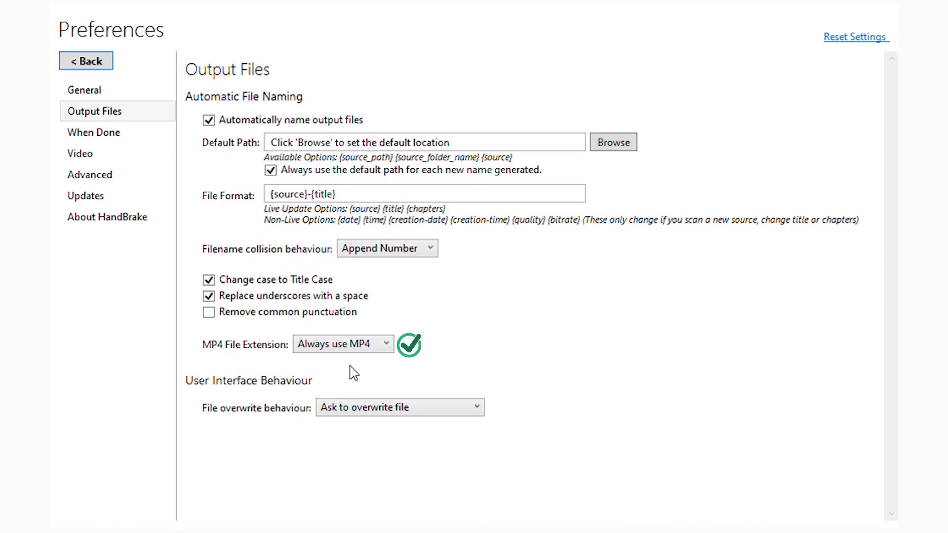
mouse_move(352, 372)
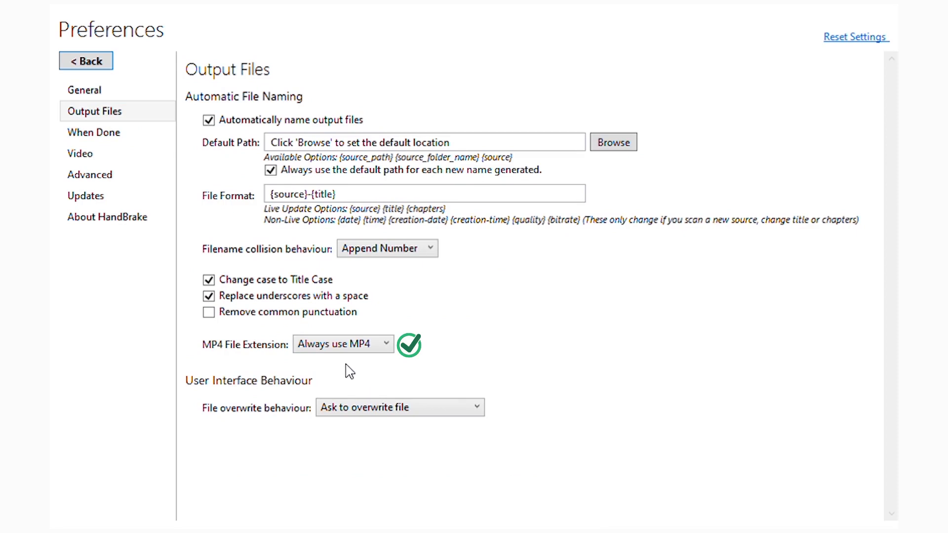
left_click(86, 61)
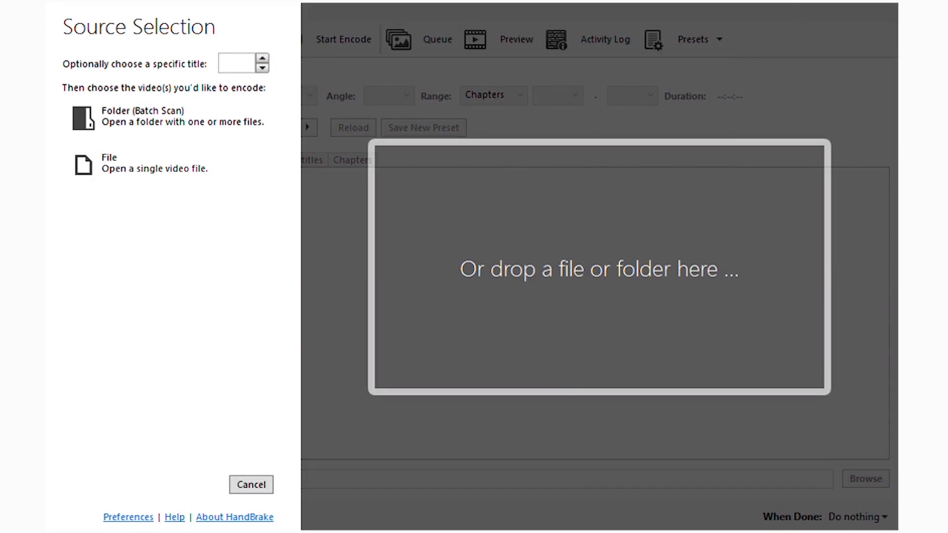
mouse_move(175, 164)
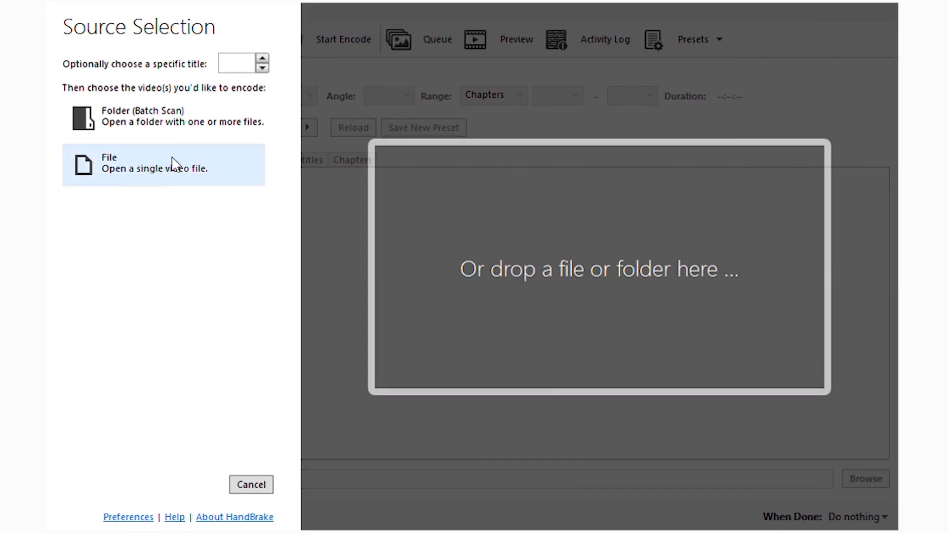
mouse_move(520, 274)
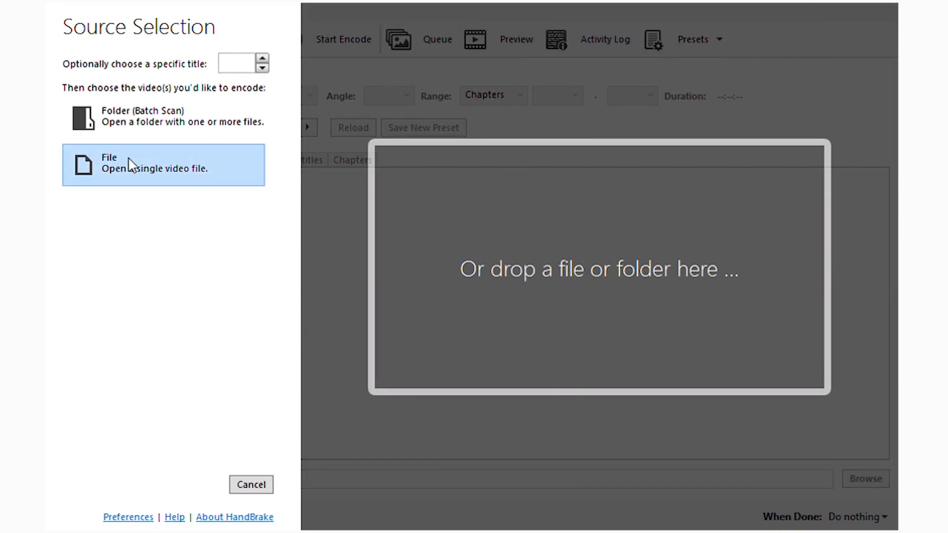
mouse_move(159, 175)
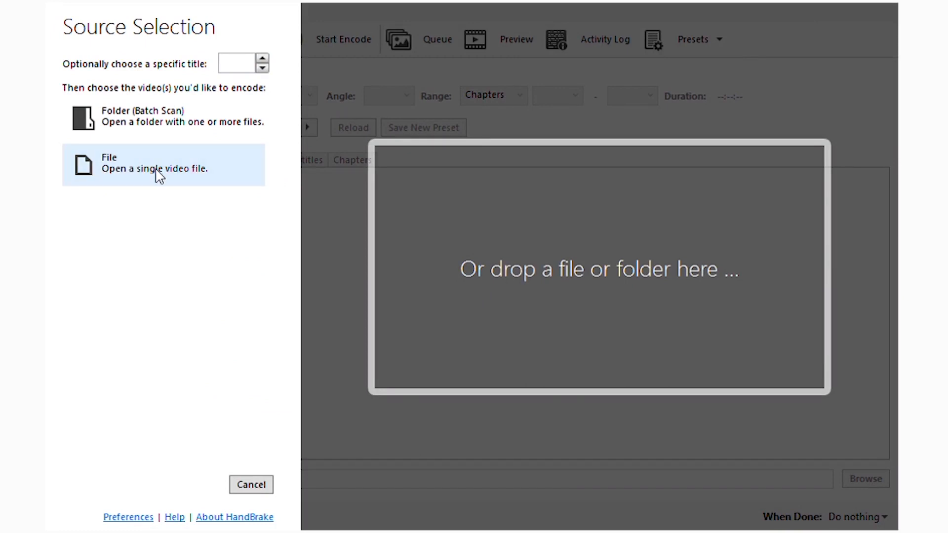
mouse_move(140, 145)
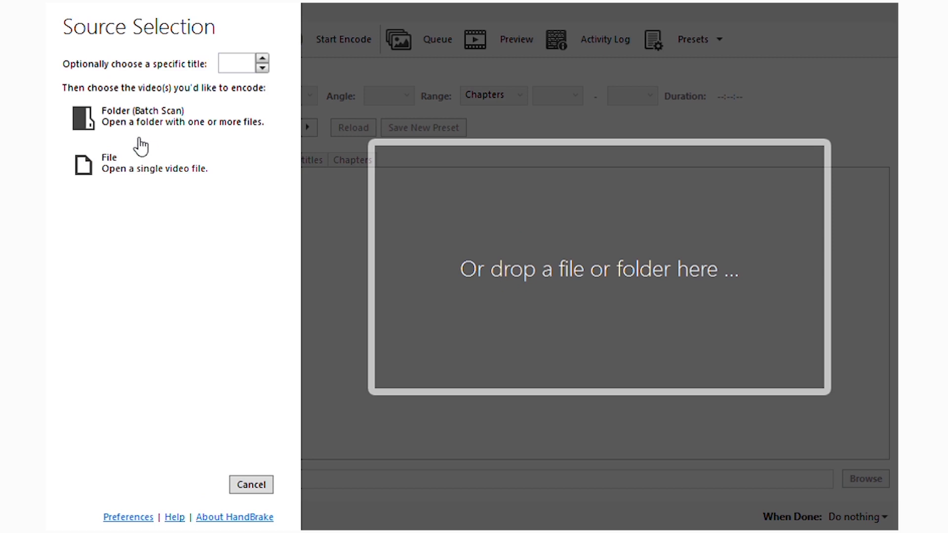
Choose the single video file source option to load the vlog.
left_click(108, 164)
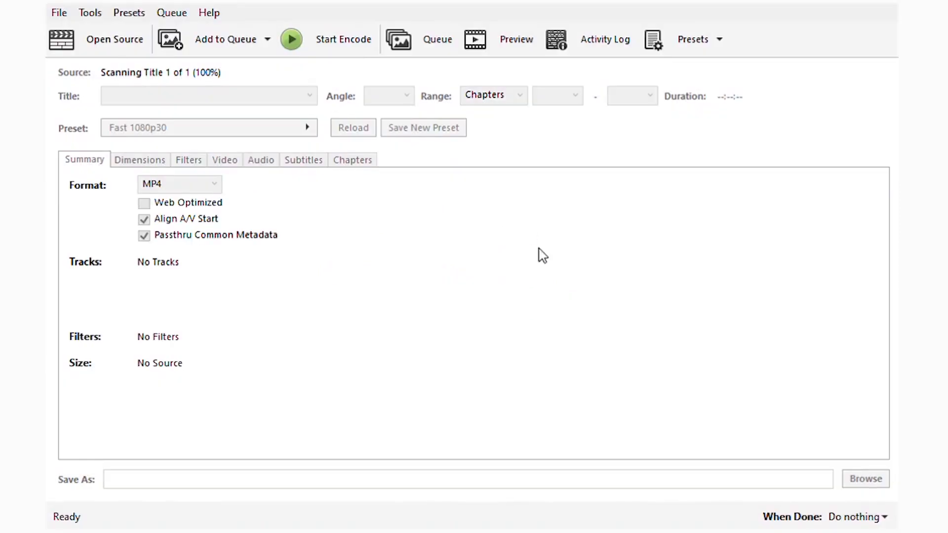
mouse_move(293, 235)
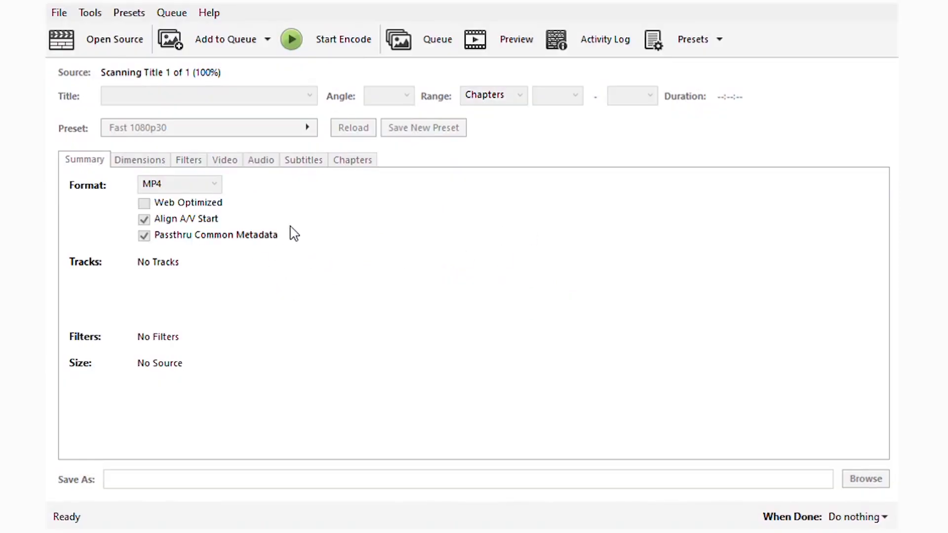
mouse_move(284, 200)
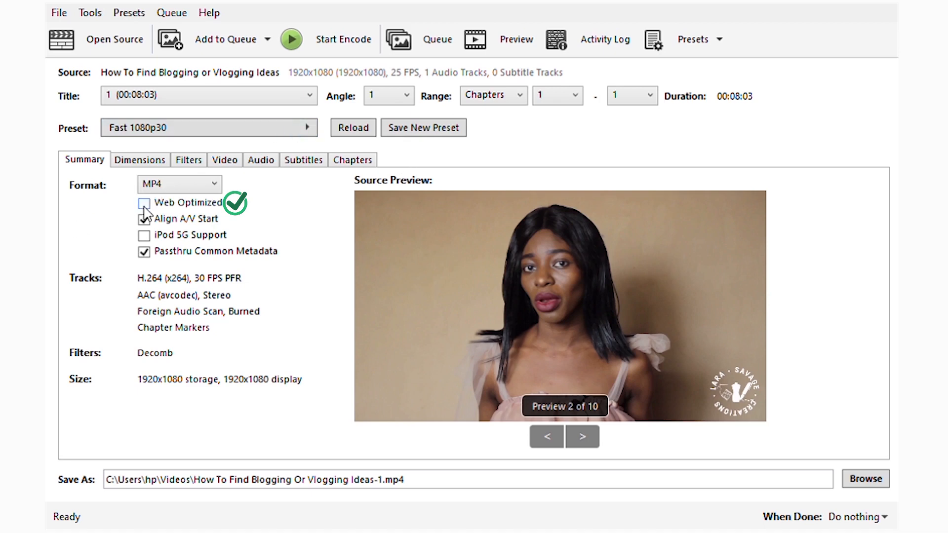
Enable Web Optimized and set Anamorphic scaling to Custom under Dimensions.
left_click(144, 203)
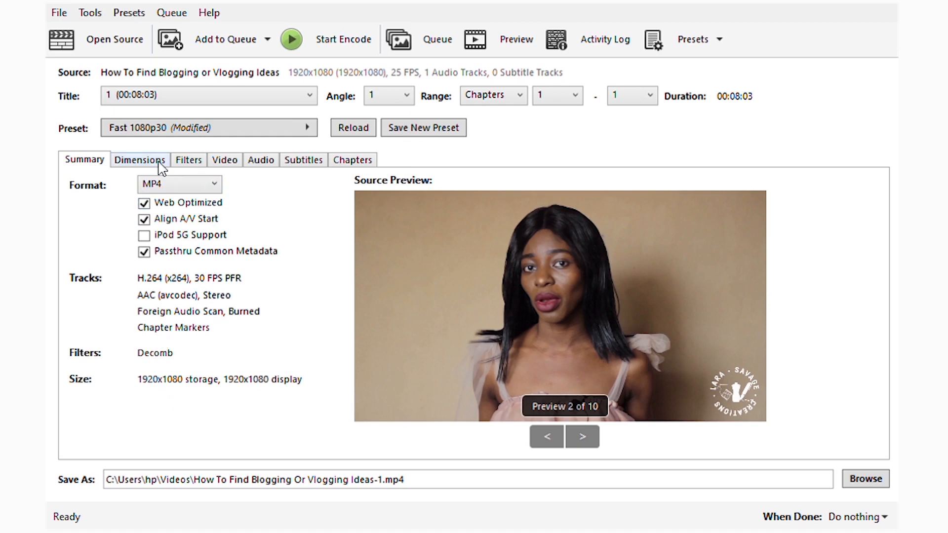
left_click(140, 160)
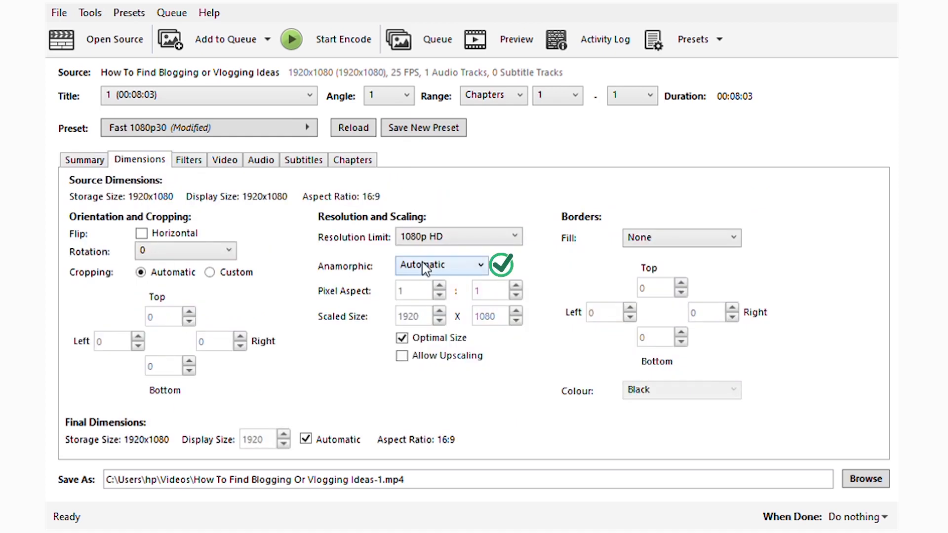
left_click(441, 264)
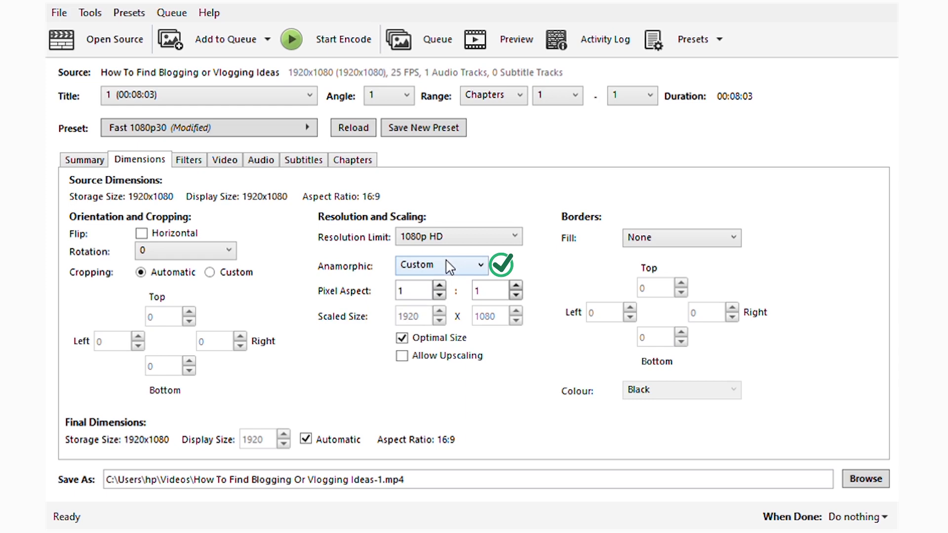
left_click(224, 159)
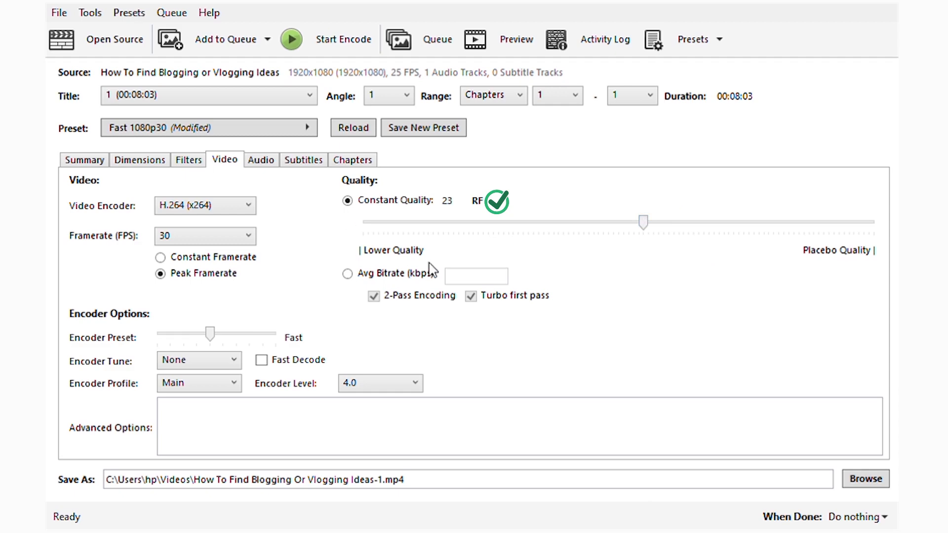
mouse_move(626, 250)
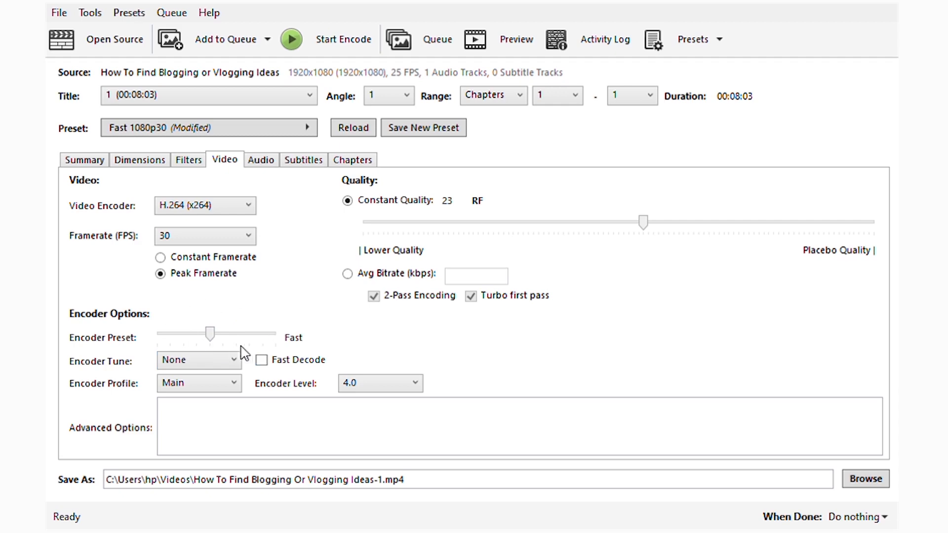
mouse_move(260, 159)
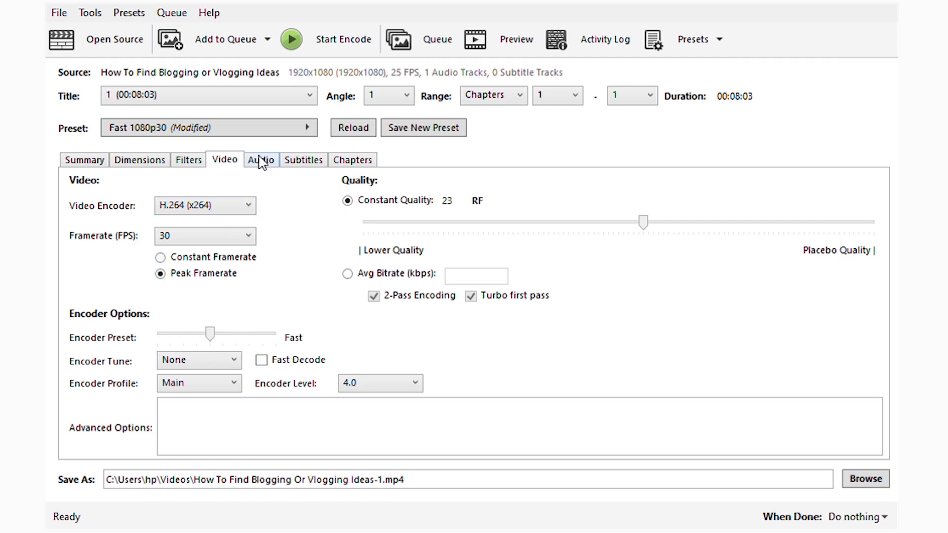
Review the Subtitles and Chapters tabs, then return to the Video settings.
left_click(303, 159)
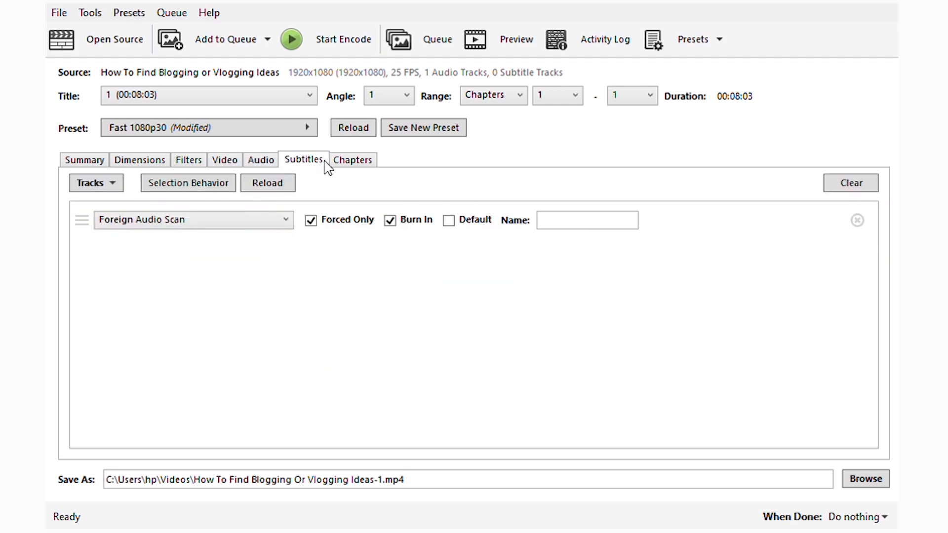
left_click(352, 159)
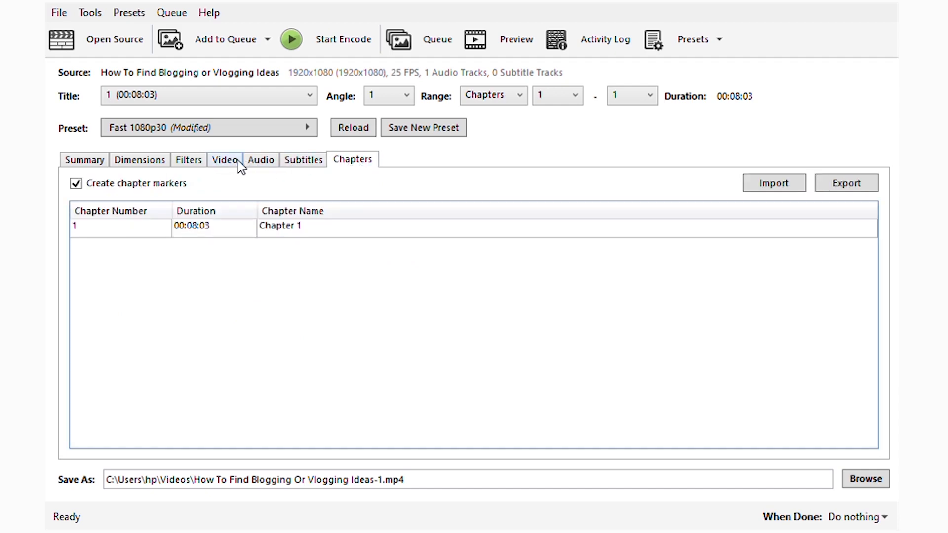
left_click(224, 160)
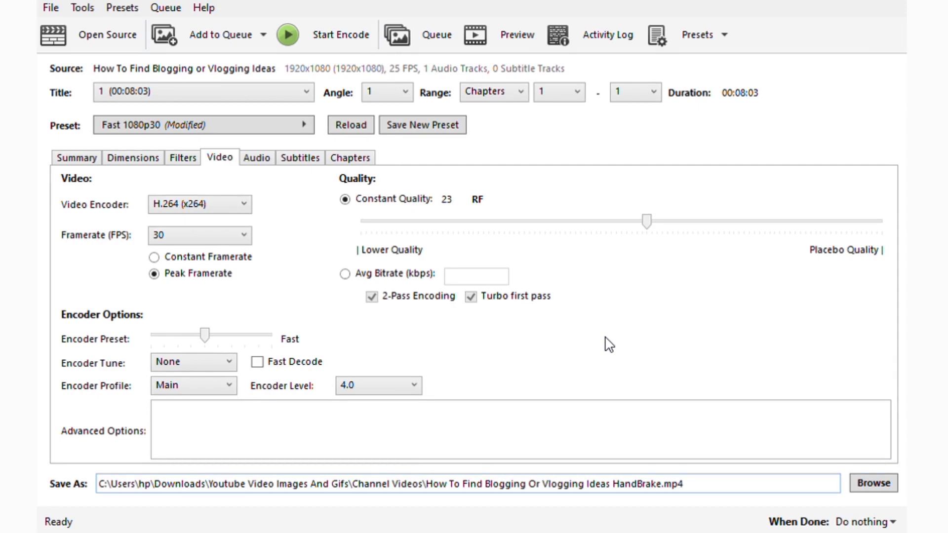
mouse_move(388, 84)
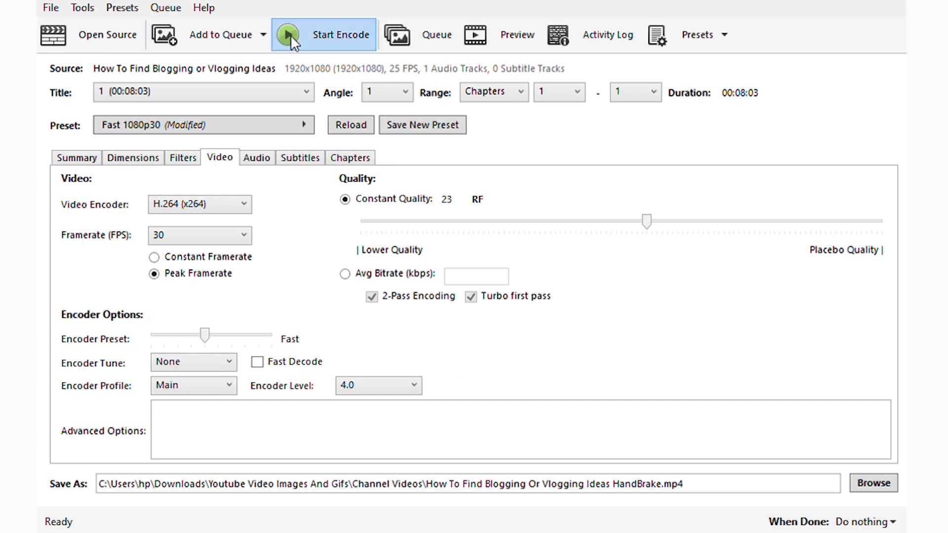
Launch the RF 23 encode to 'How To Find Blogging Or Vlogging Ideas HandBrake.mp4'.
left_click(287, 35)
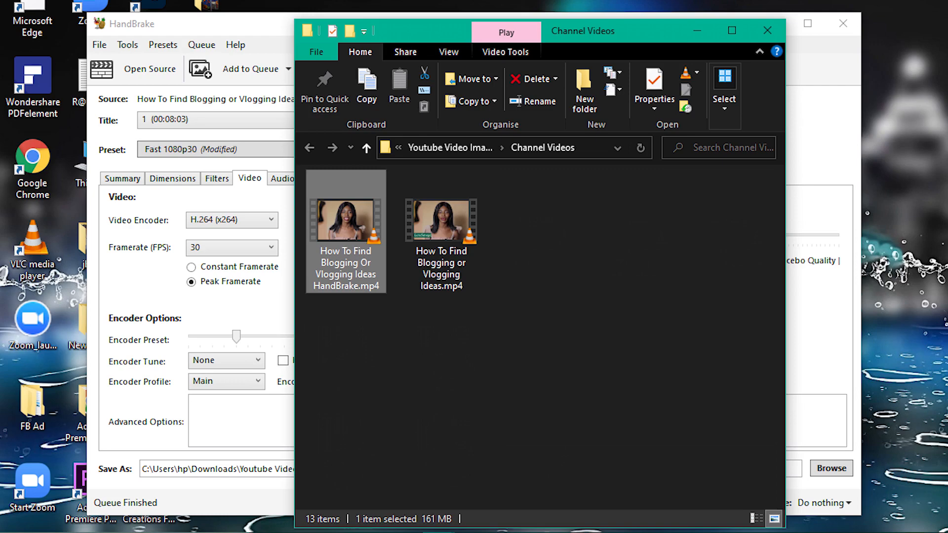
Compare the 161 MB HandBrake.mp4 encode with the original in Channel Videos.
left_click(149, 69)
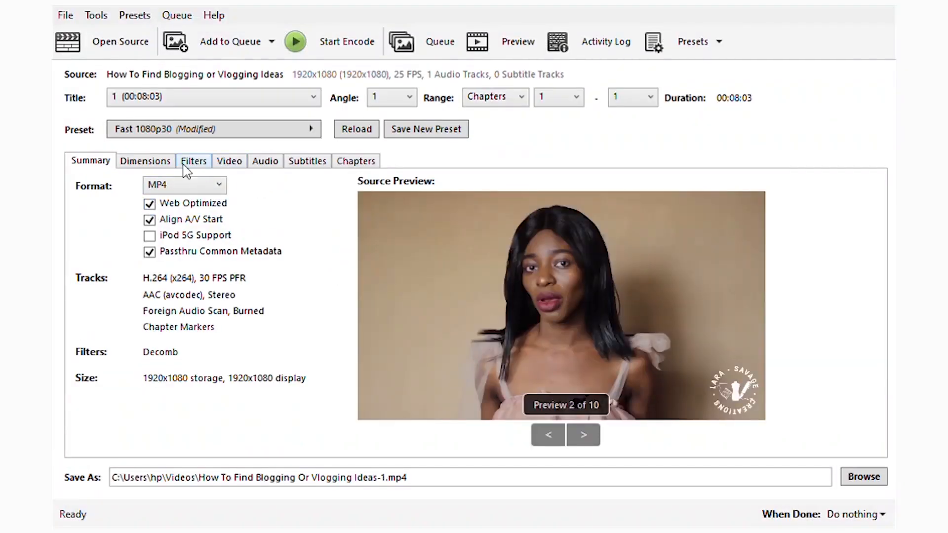
Set Constant Quality to RF 40 and start encoding 'How To Find Blogging Or Vlogging Ideas New.mp4'.
left_click(229, 161)
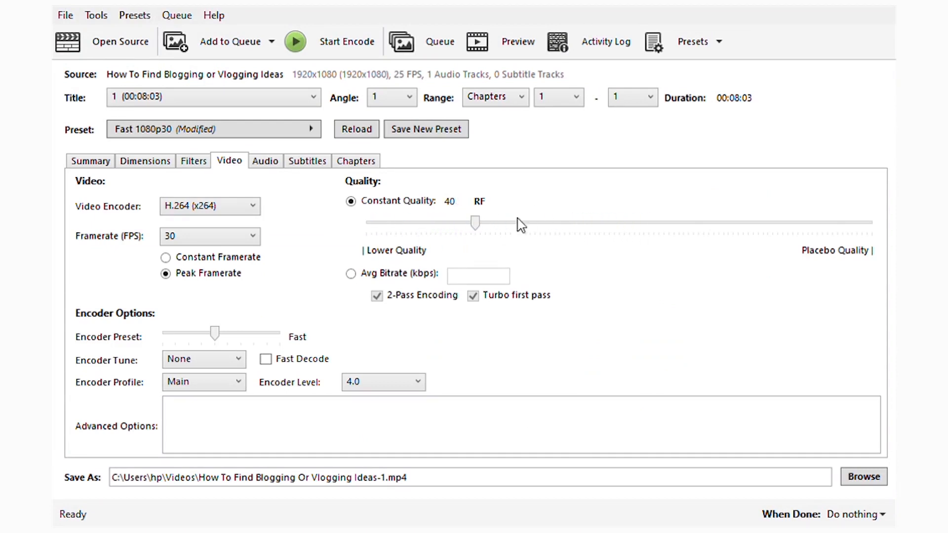
left_click(293, 41)
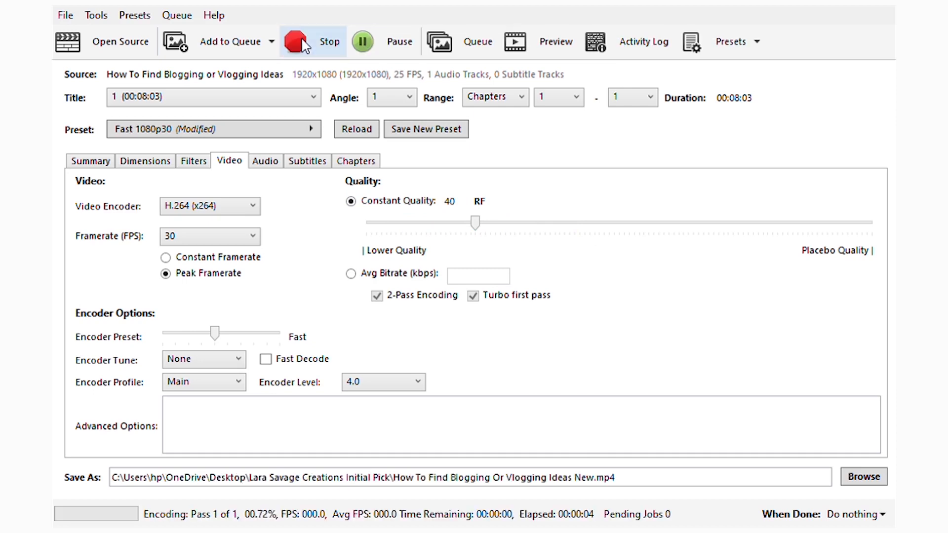
Let the RF 40 encode finish, producing the 26.2 MB New.mp4.
left_click(311, 41)
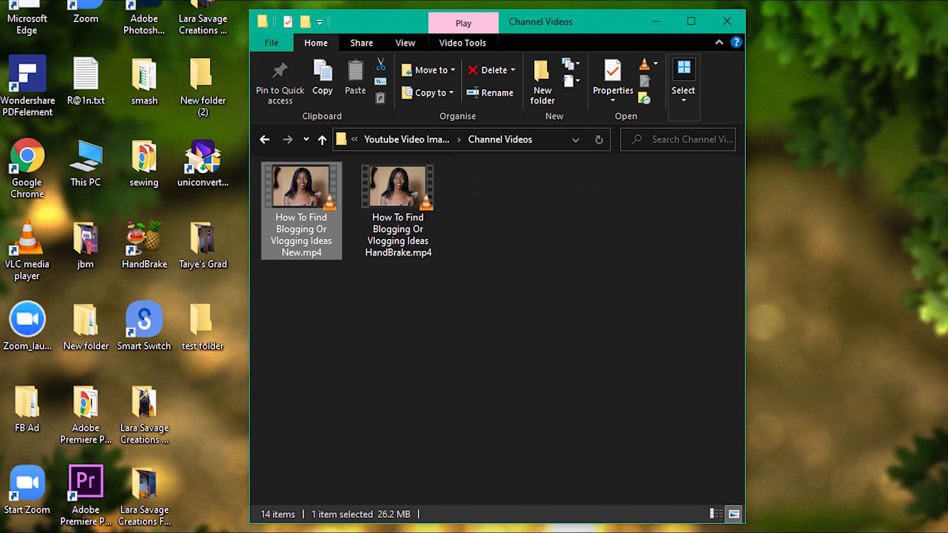
Open the 26.2 MB RF 40 encode New.mp4 from Channel Videos.
double_click(144, 234)
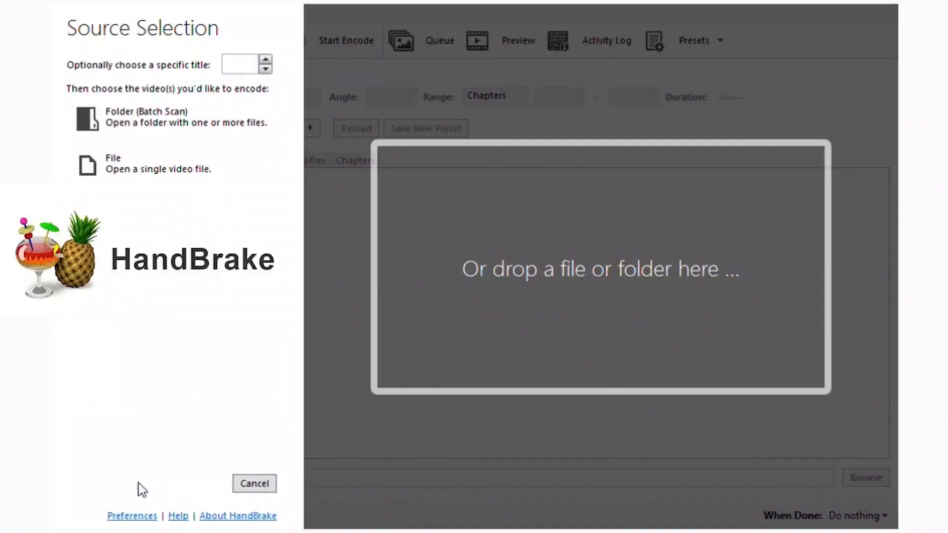